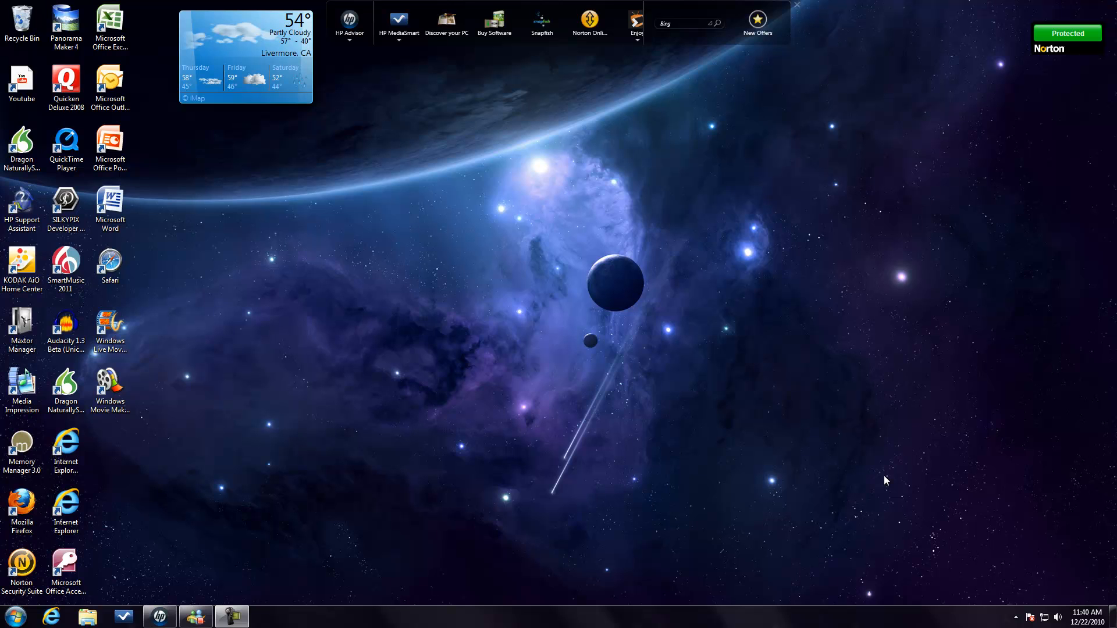
mouse_move(578, 351)
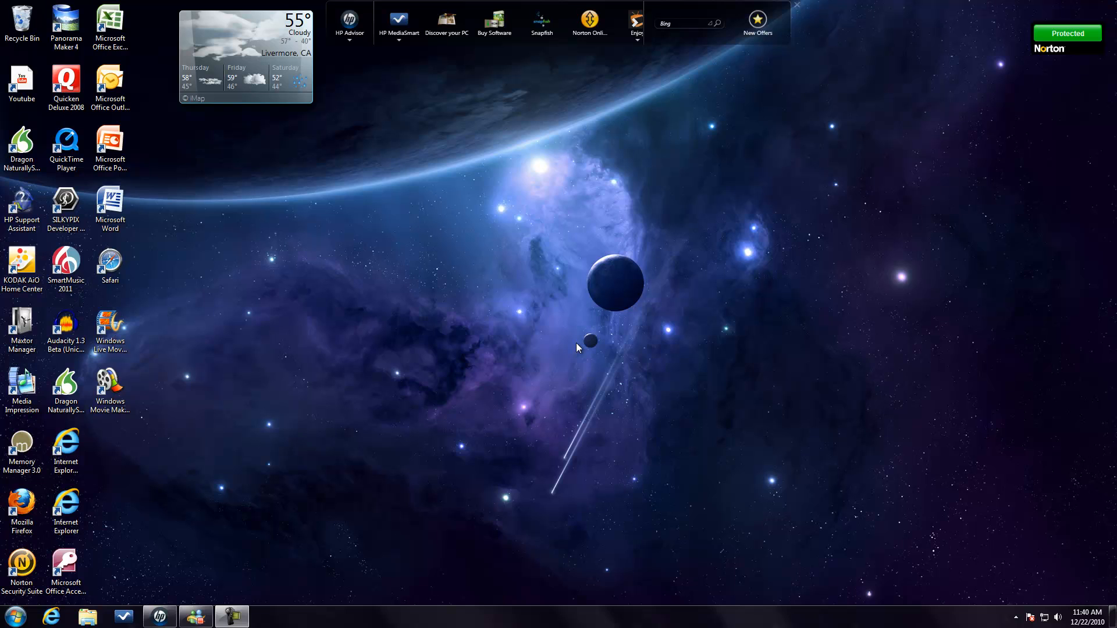
mouse_move(566, 348)
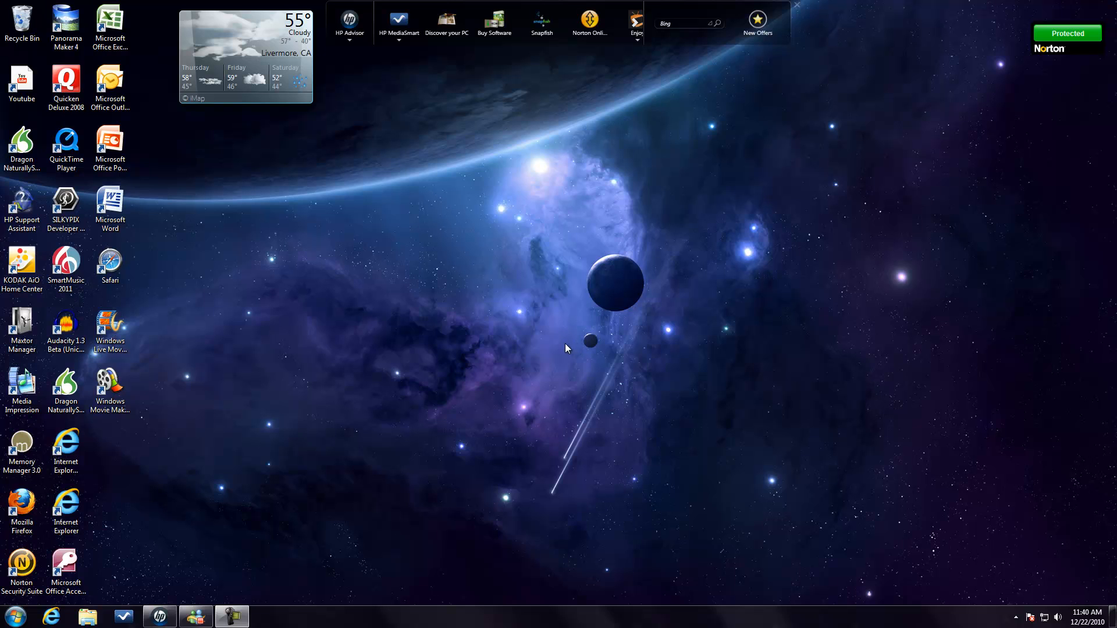
mouse_move(549, 308)
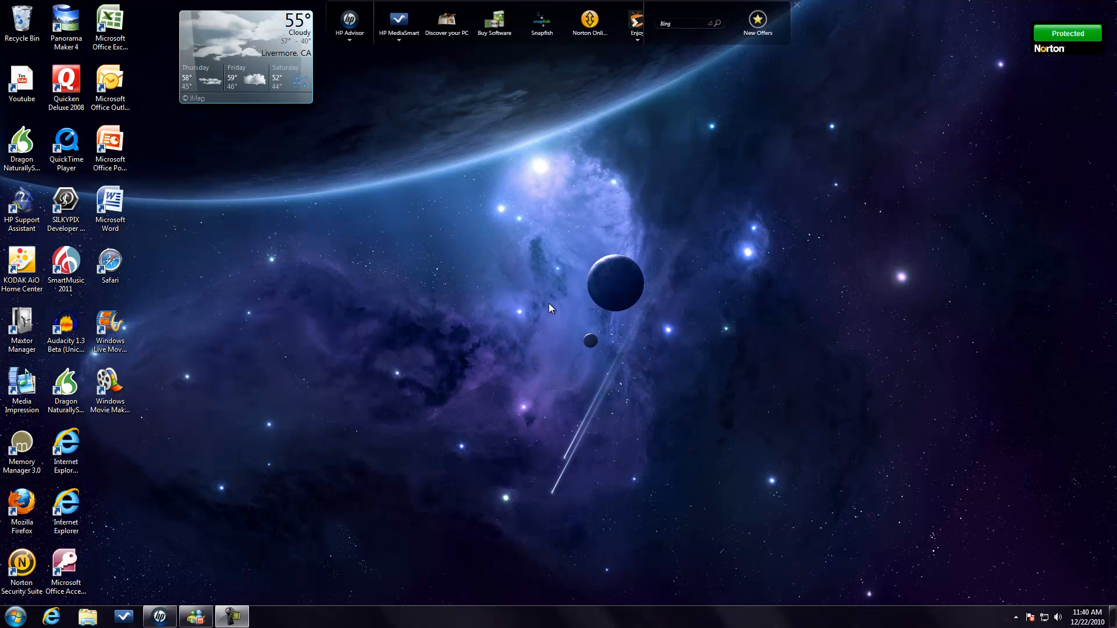
mouse_move(565, 292)
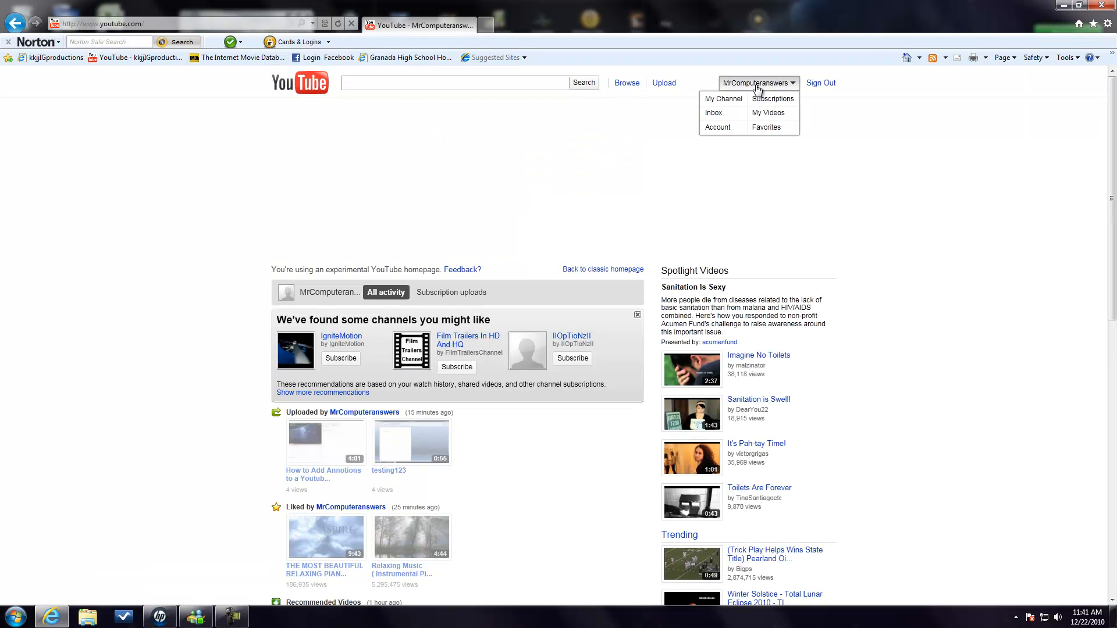
- From My Videos, locate testing123 in the uploads list and go to its watch page
left_click(768, 113)
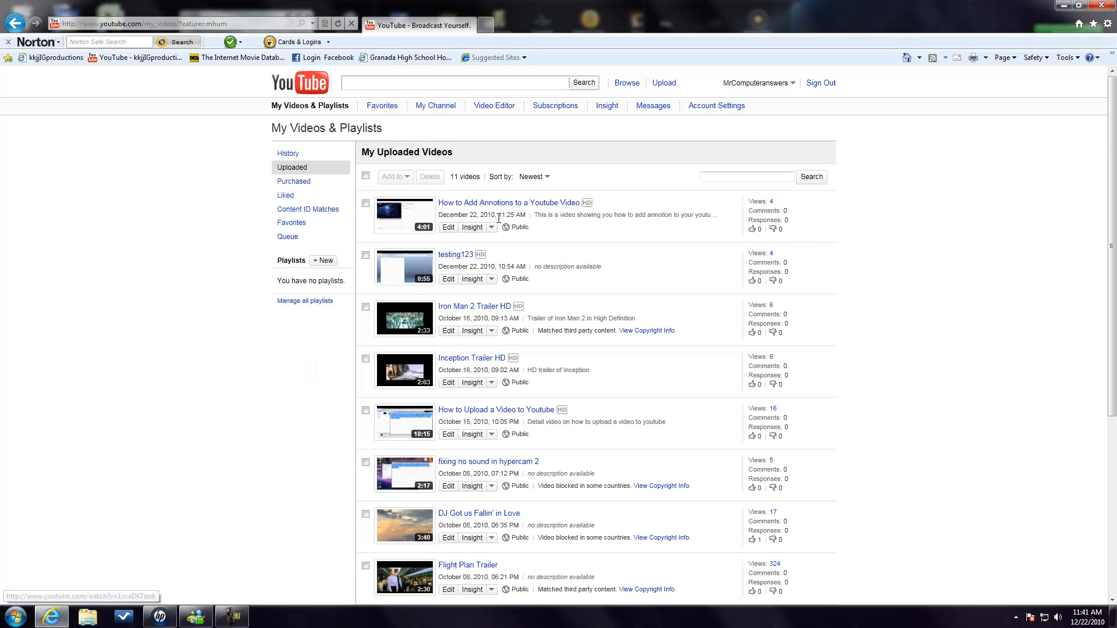
scroll("down", 3)
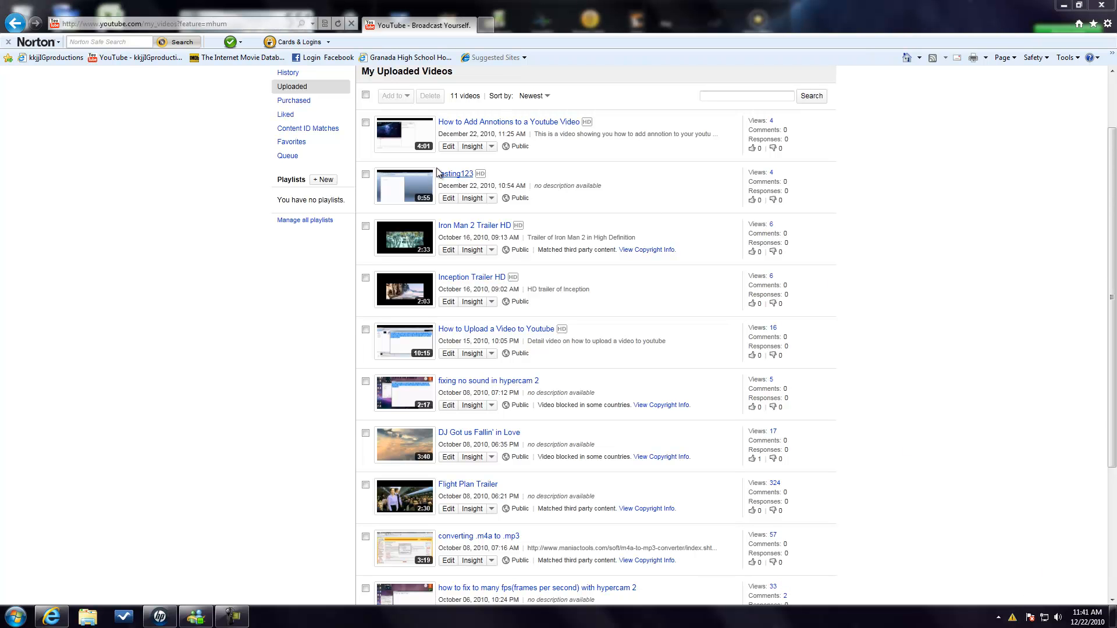
left_click(455, 173)
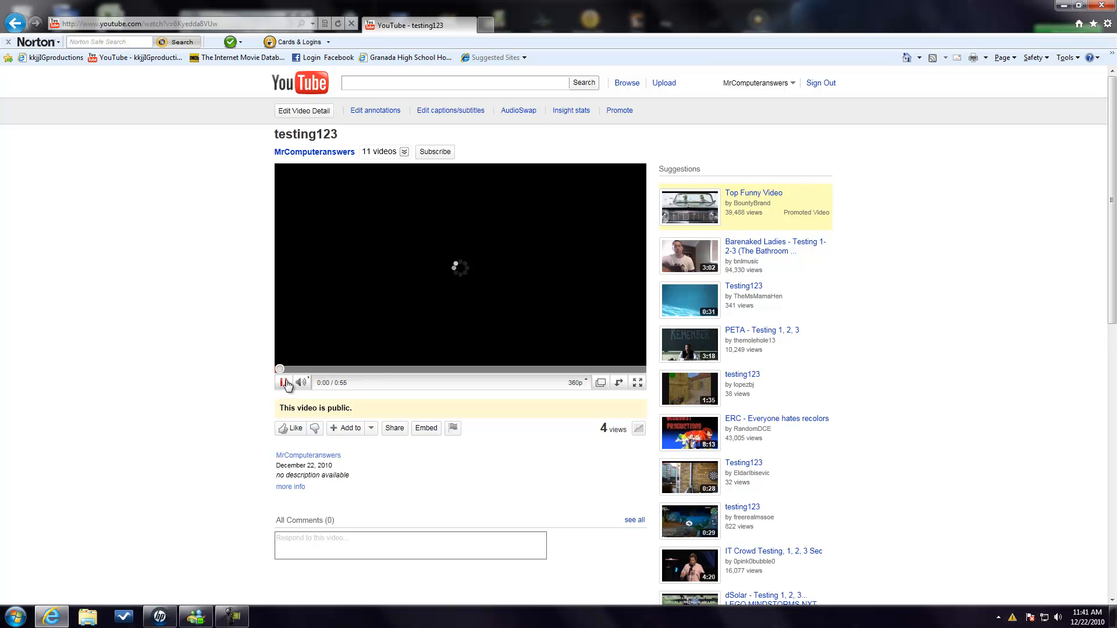
mouse_move(509, 109)
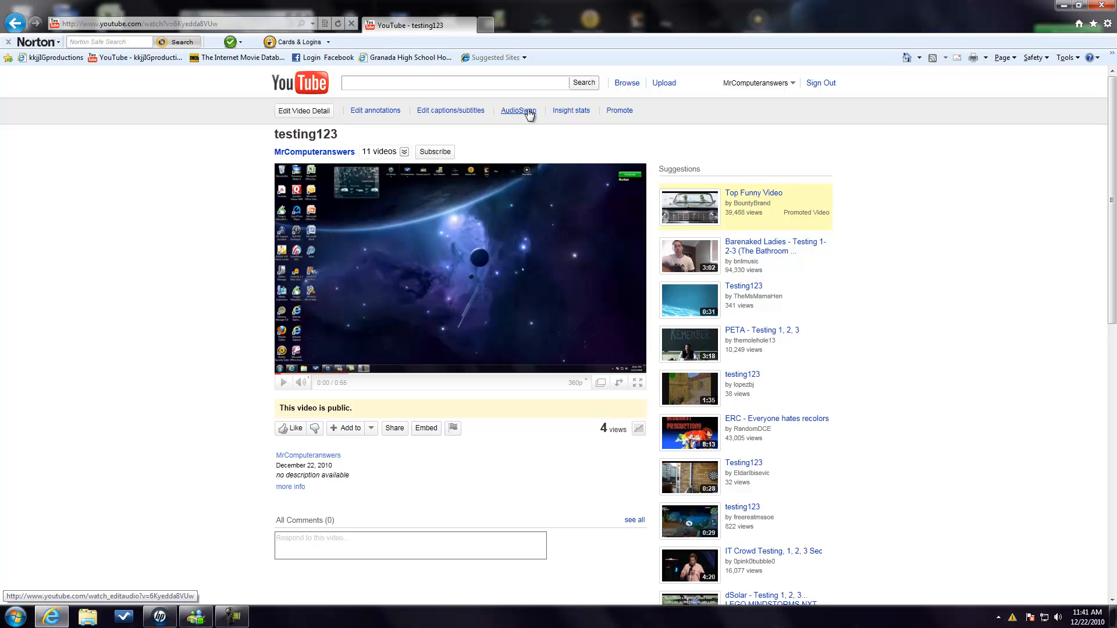
mouse_move(510, 120)
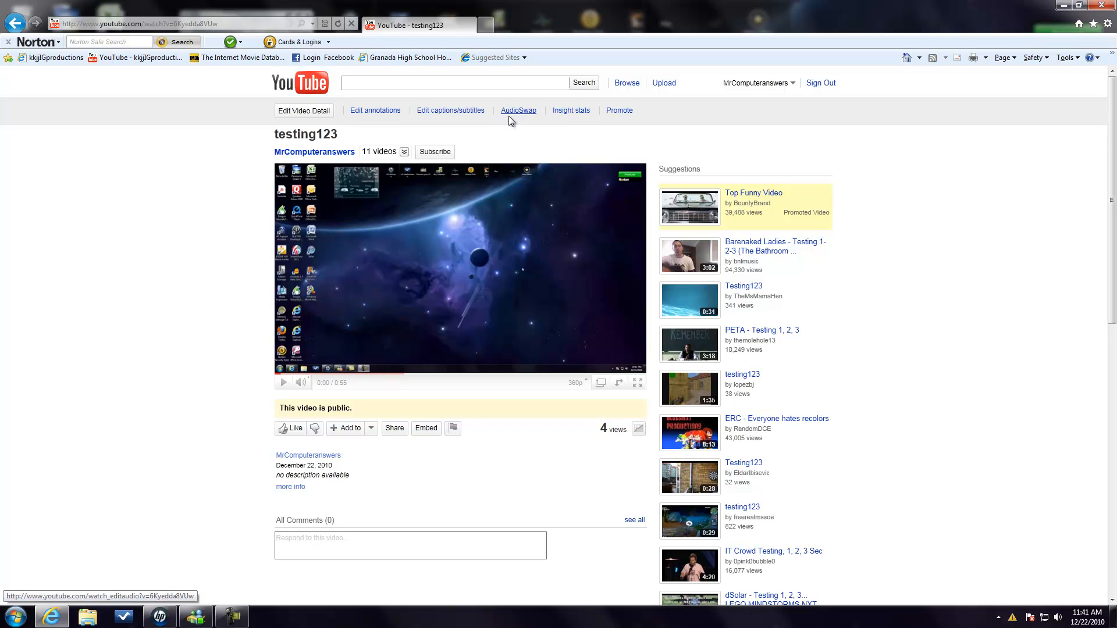
- Start AudioSwap for testing123 and sample the Daftandoopay 4 library track
left_click(519, 111)
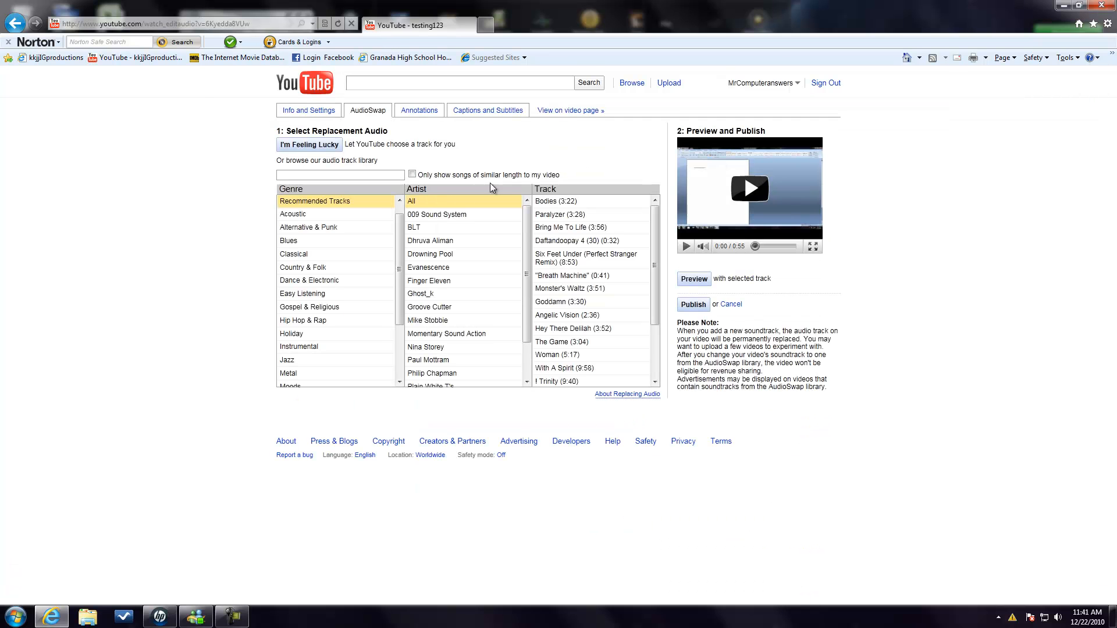
scroll("down", 3)
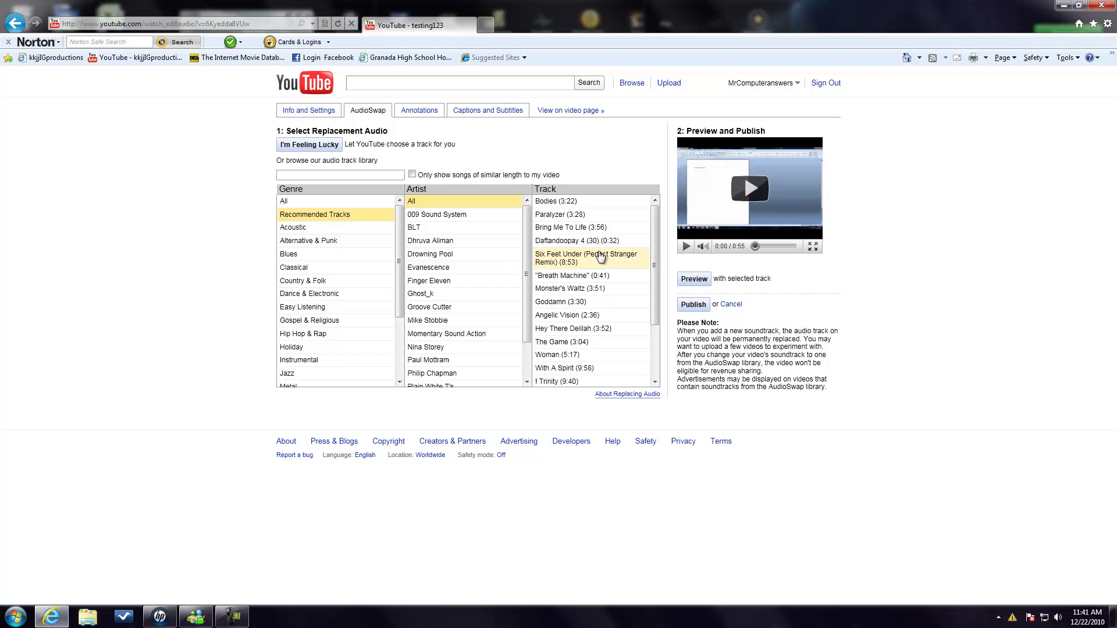
left_click(557, 201)
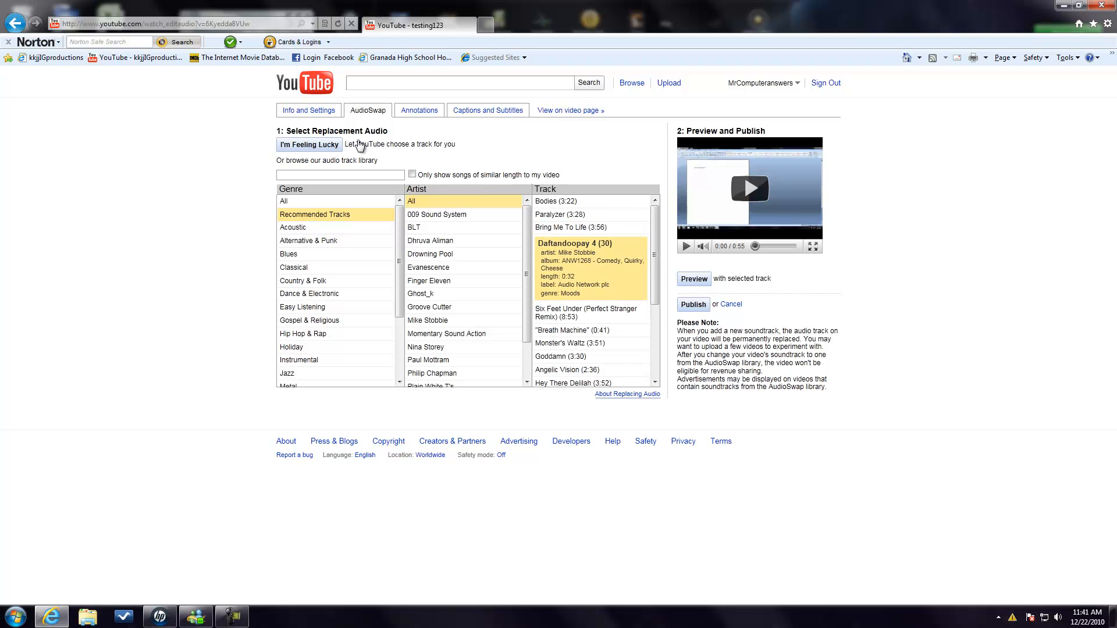
mouse_move(569, 111)
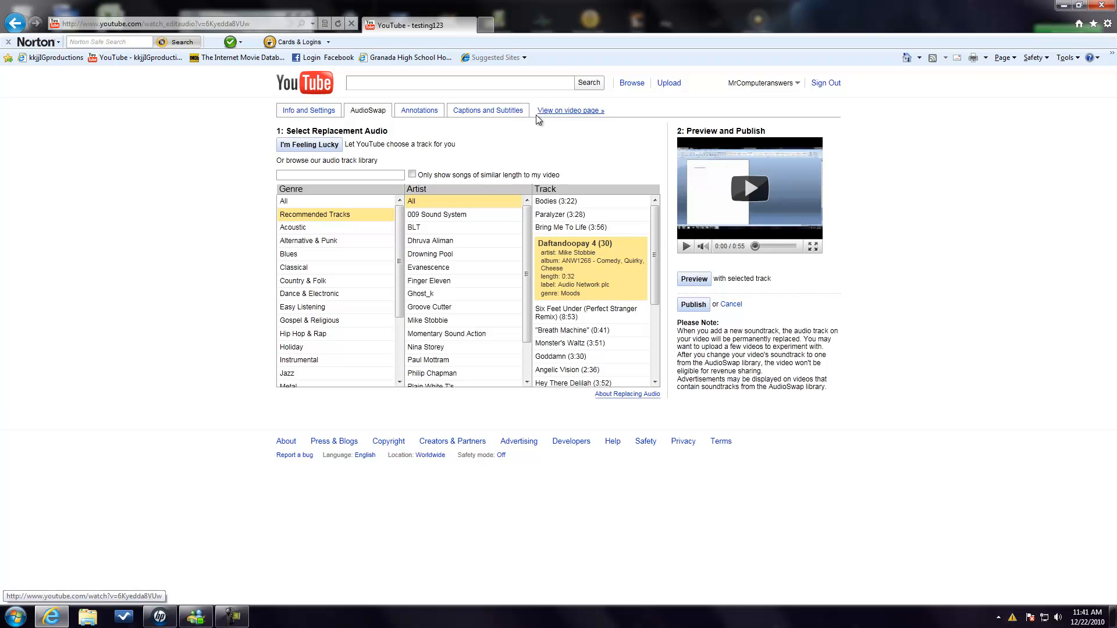
mouse_move(357, 176)
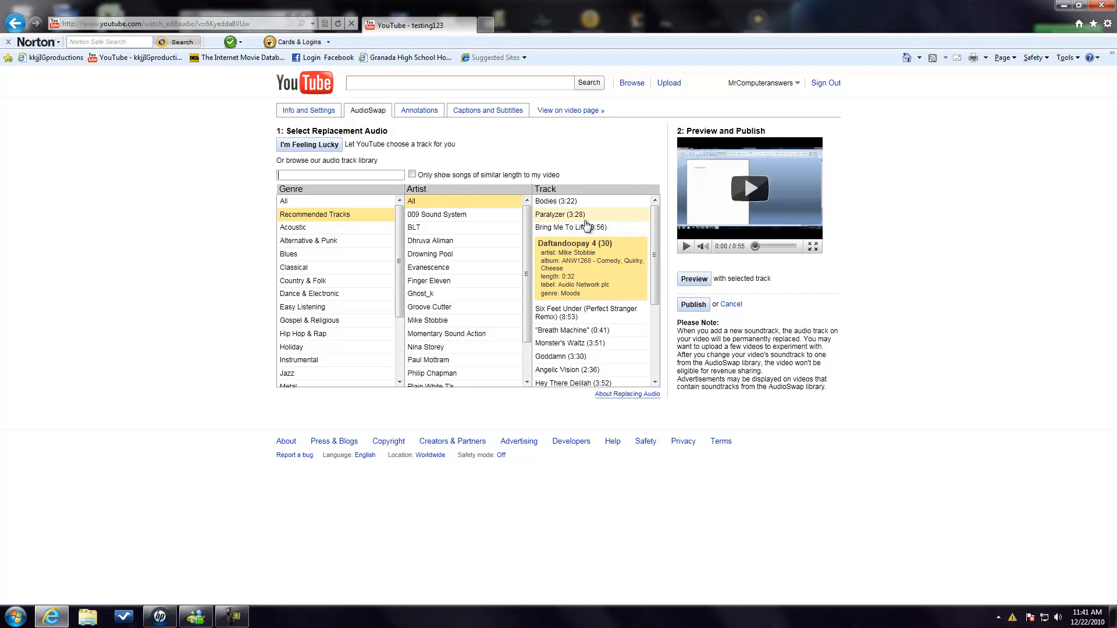
- Filter the library to 009 Sound System and choose Dreamscape as the replacement track
scroll("down", 3)
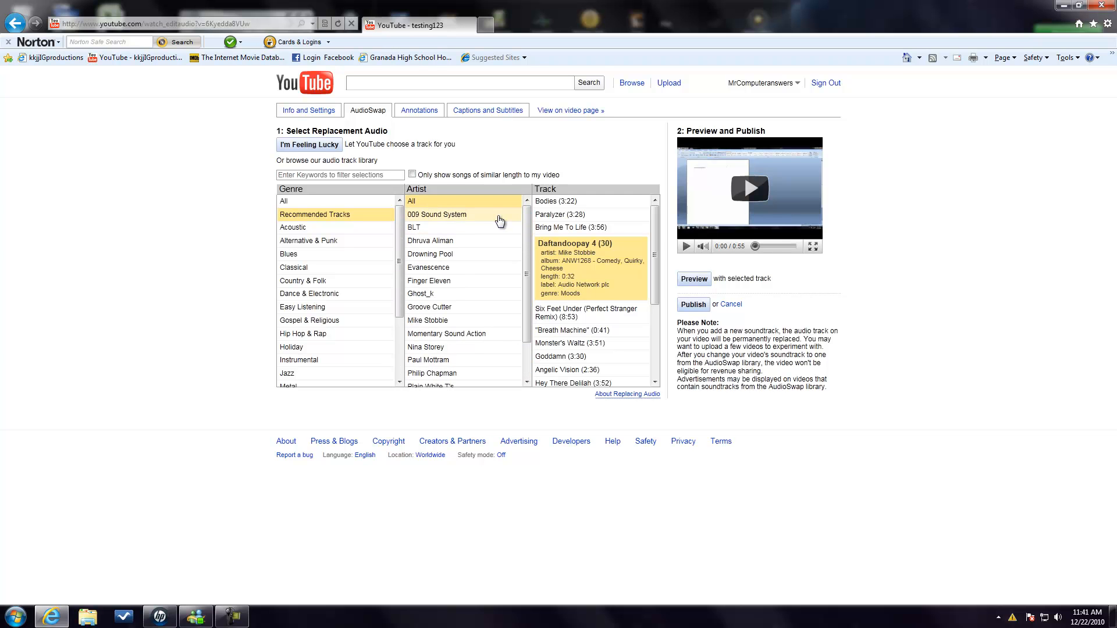
scroll("down", 3)
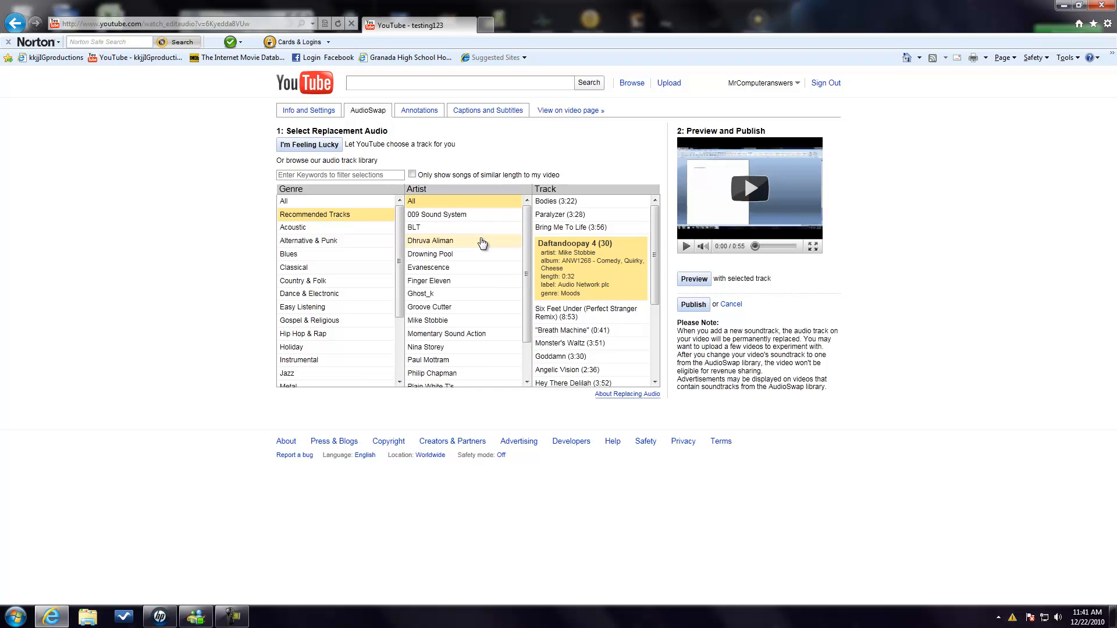
left_click(436, 215)
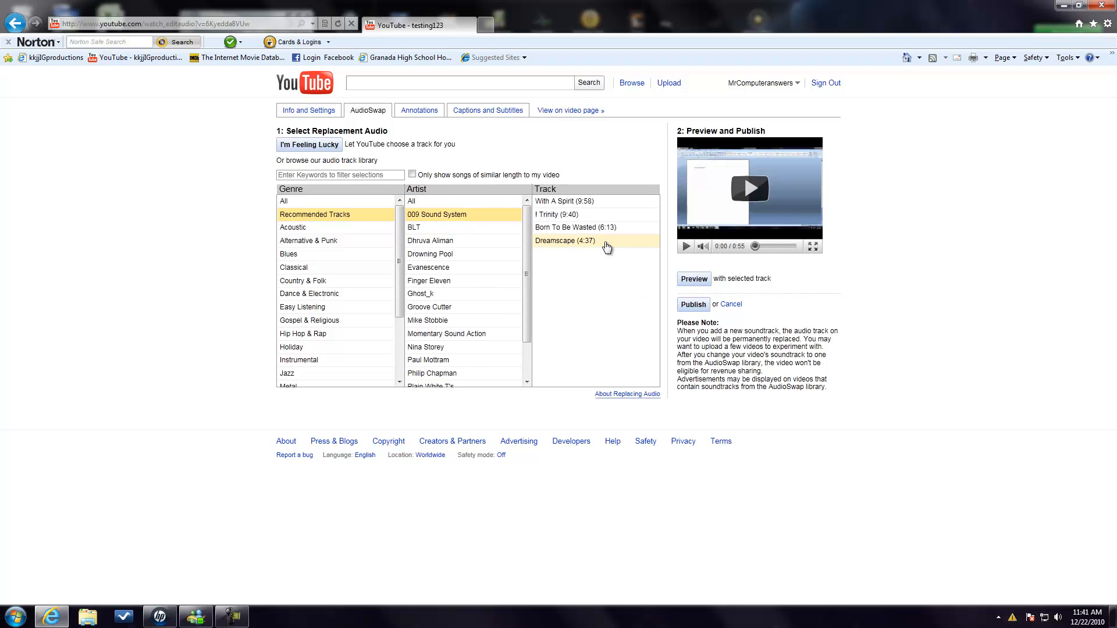
left_click(566, 240)
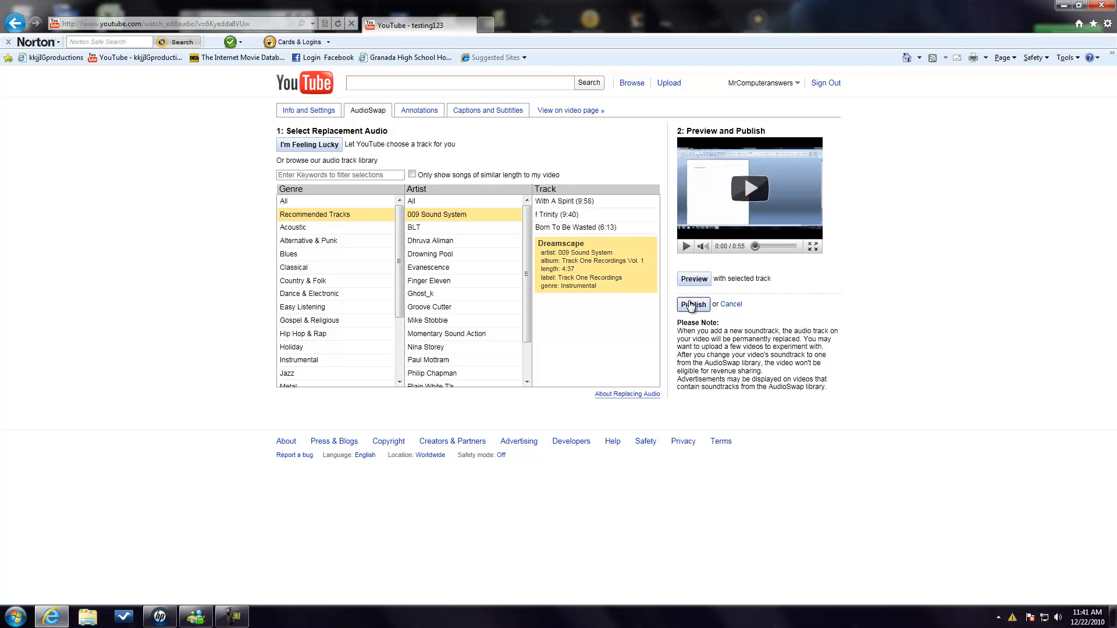
mouse_move(696, 308)
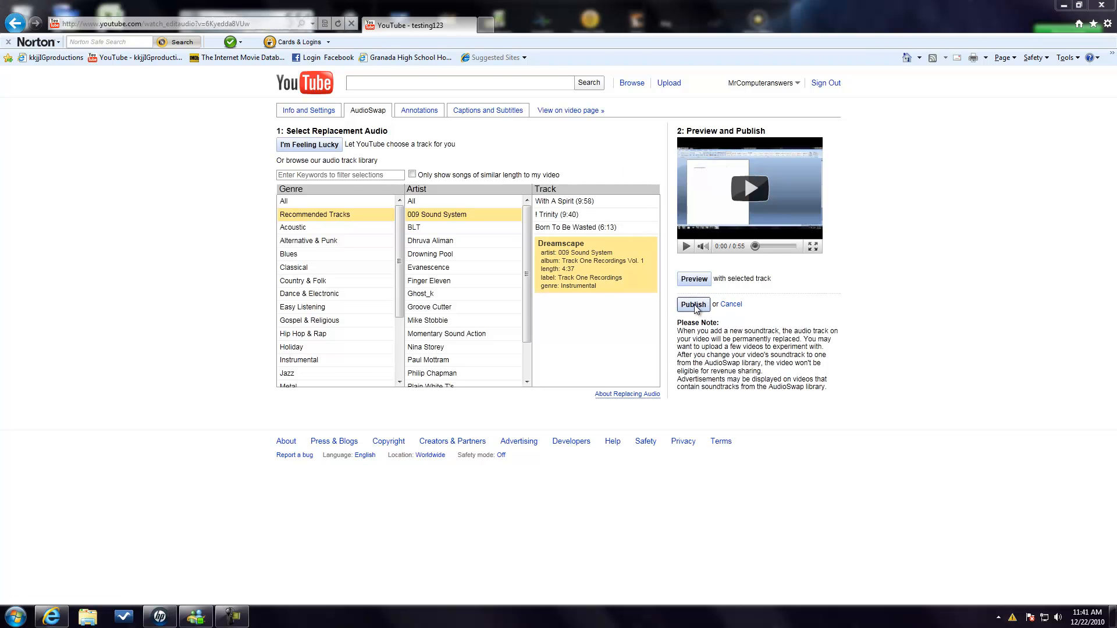
- Publish the Dreamscape audio swap and confirm changing the audio track
left_click(692, 304)
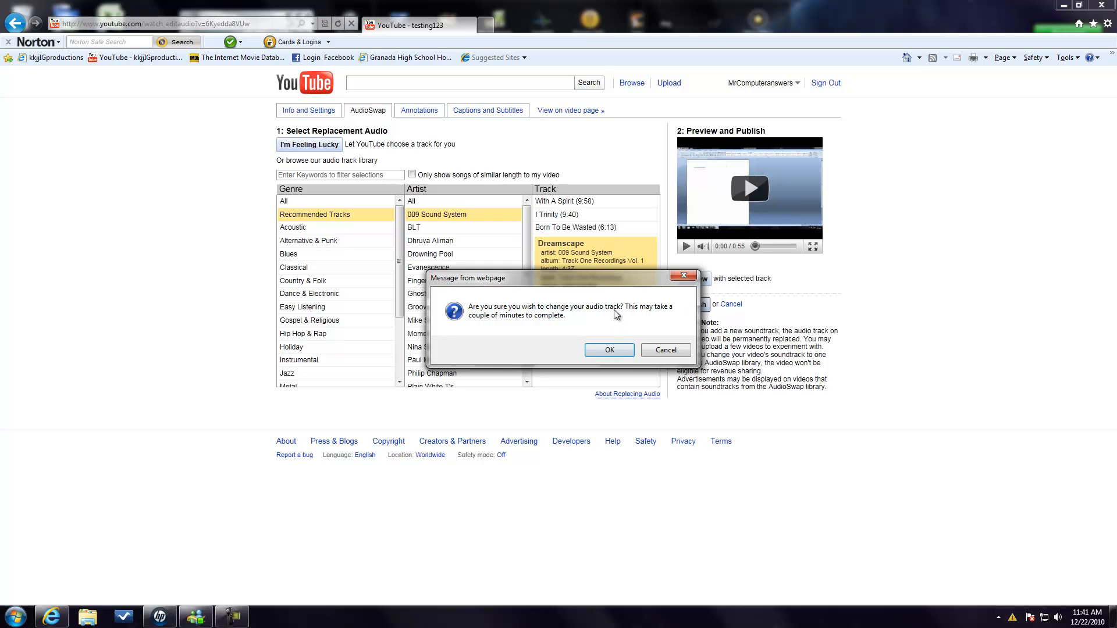
mouse_move(665, 350)
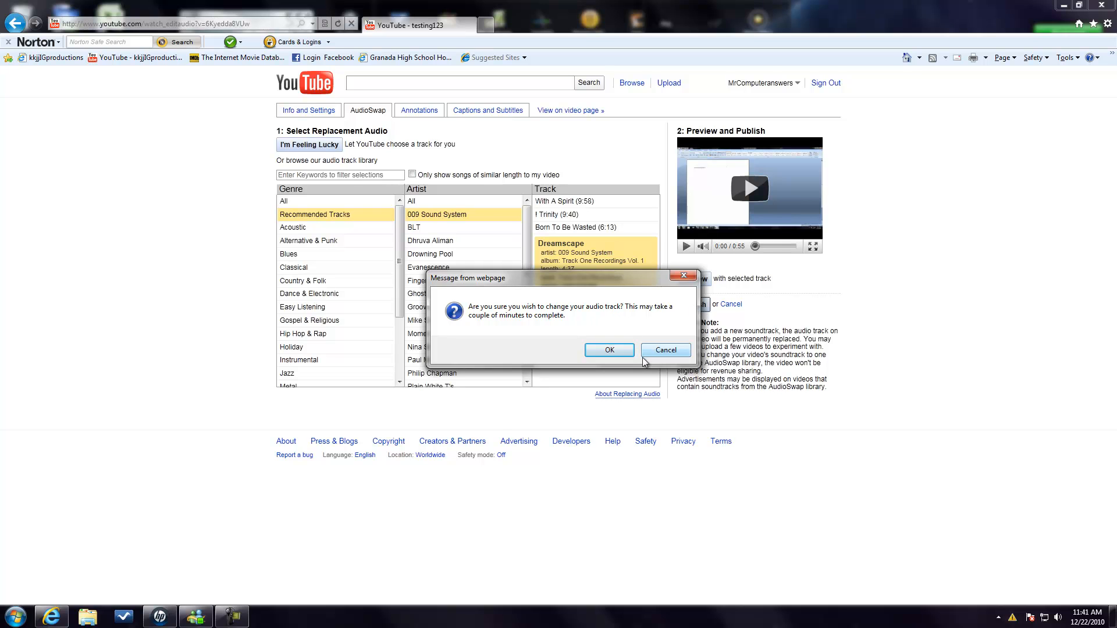
mouse_move(609, 350)
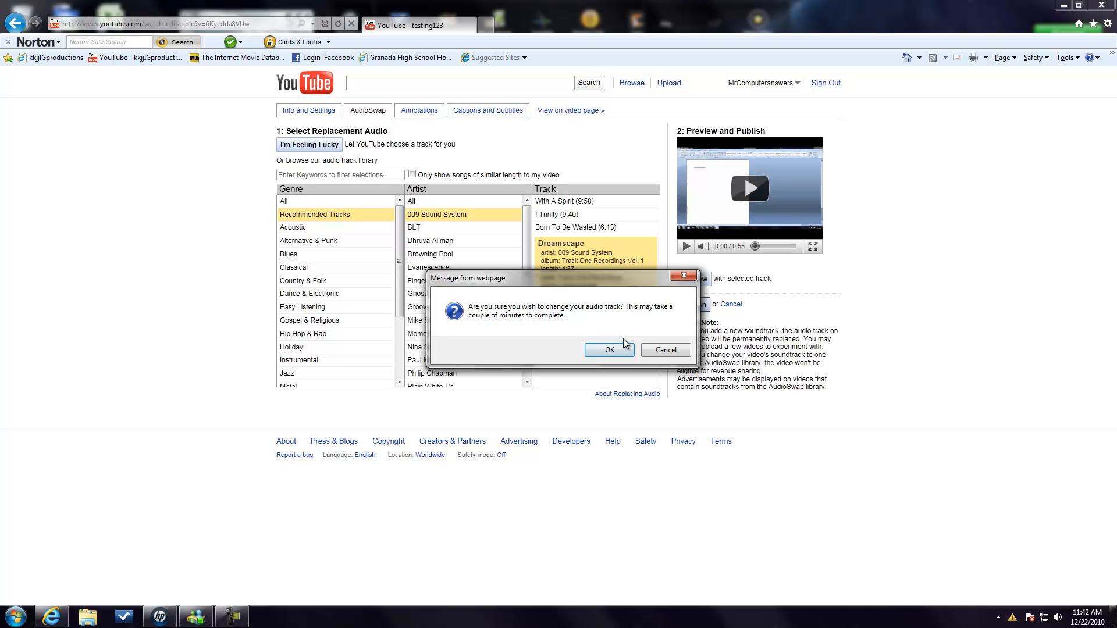
left_click(609, 350)
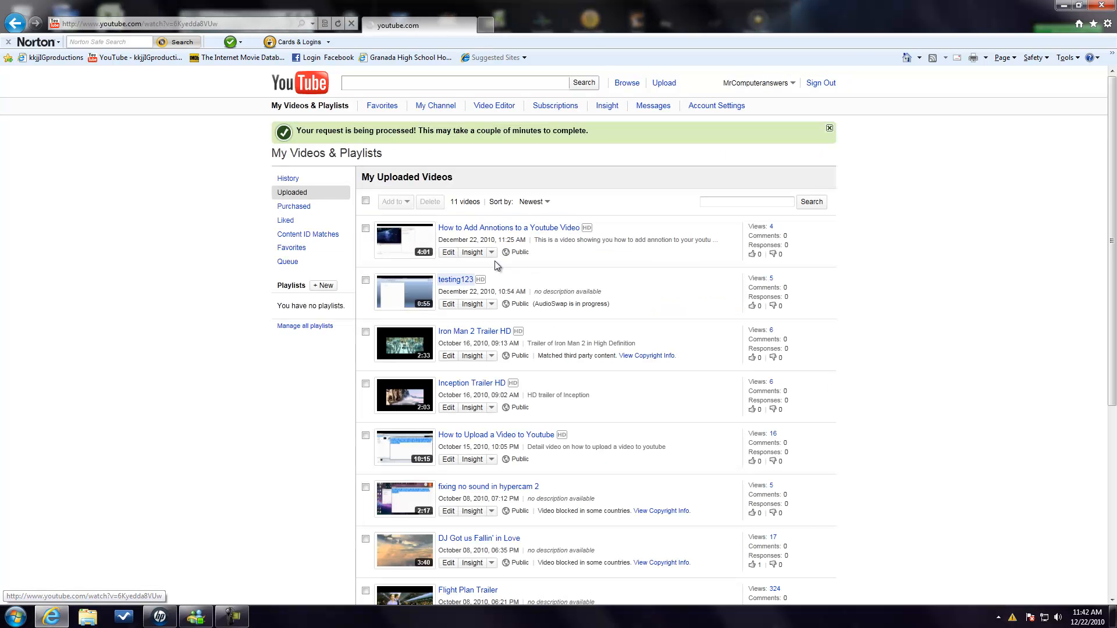
- Return to testing123's page showing AudioSwap in progress and adjust playback quality while it plays
left_click(456, 280)
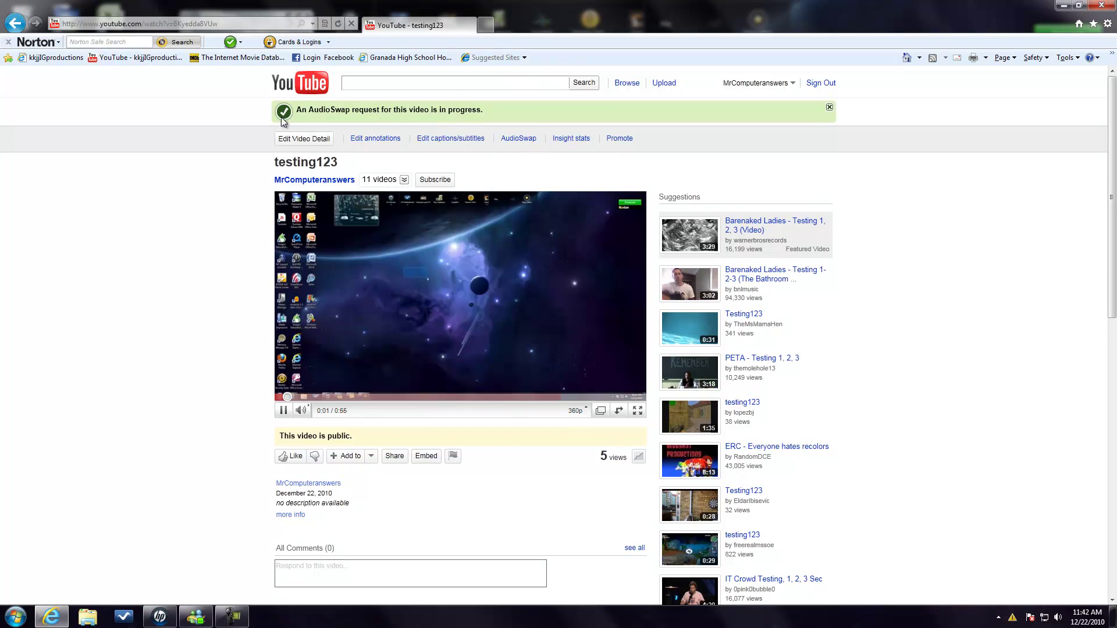
mouse_move(475, 119)
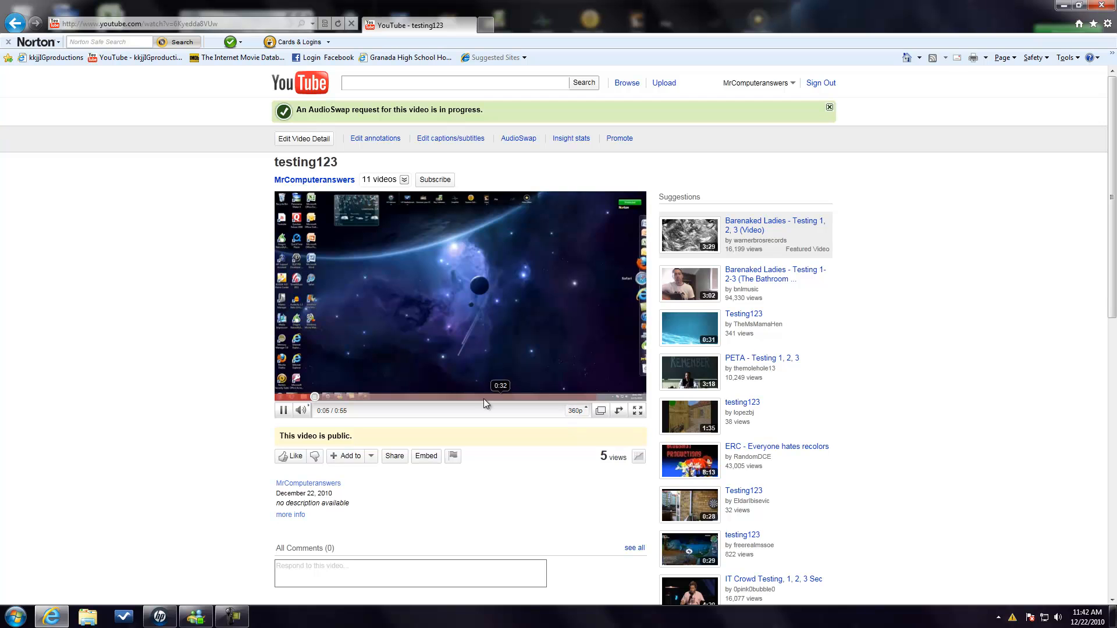
left_click(576, 411)
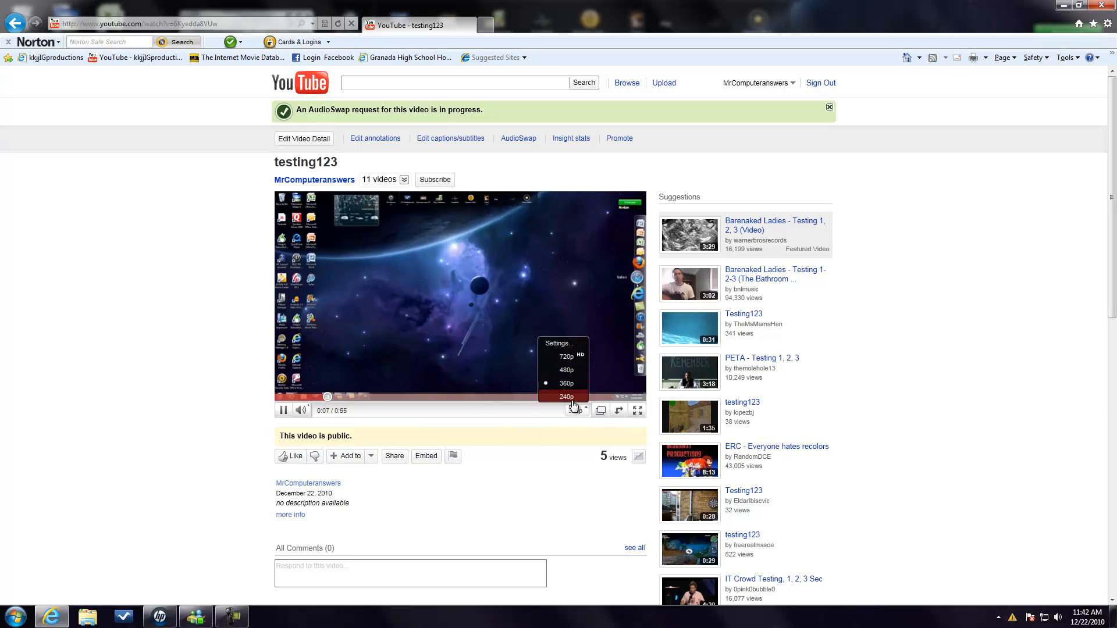
left_click(566, 396)
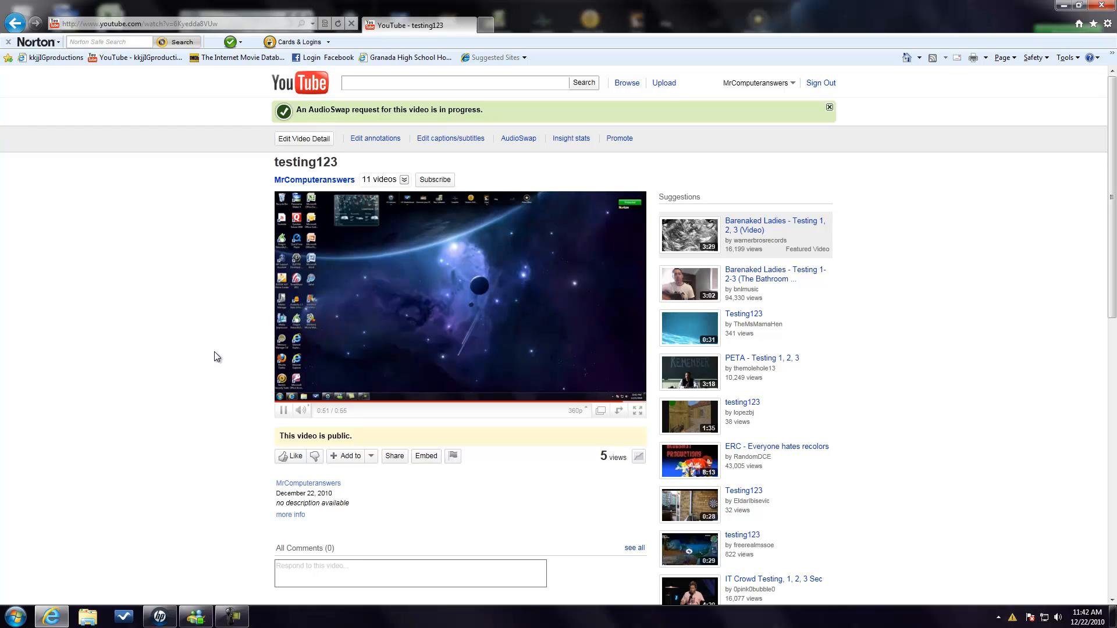
mouse_move(941, 179)
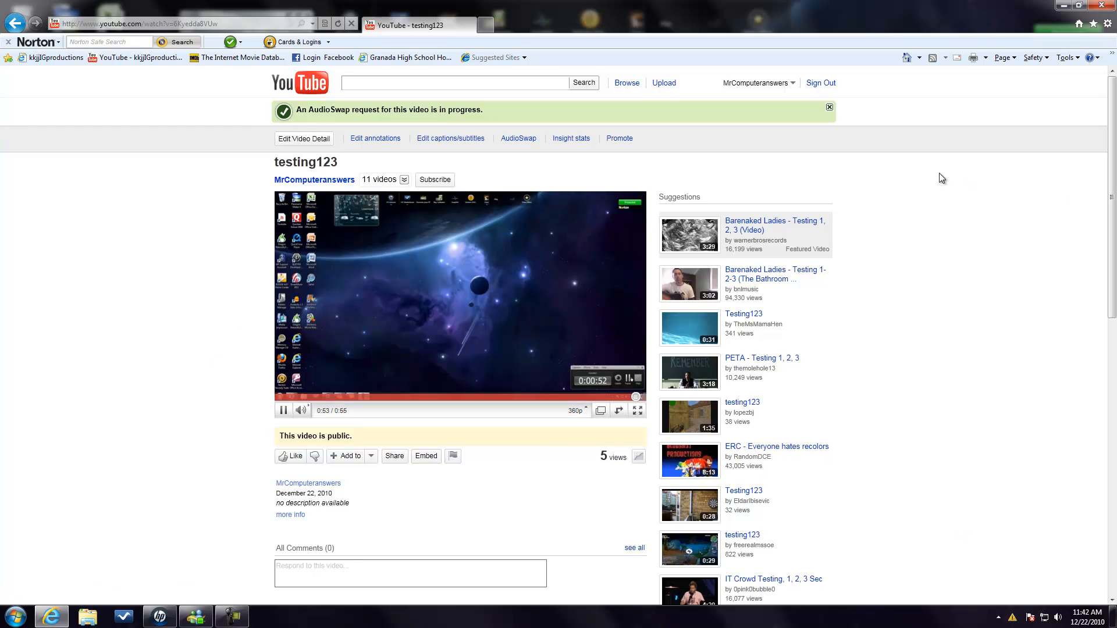